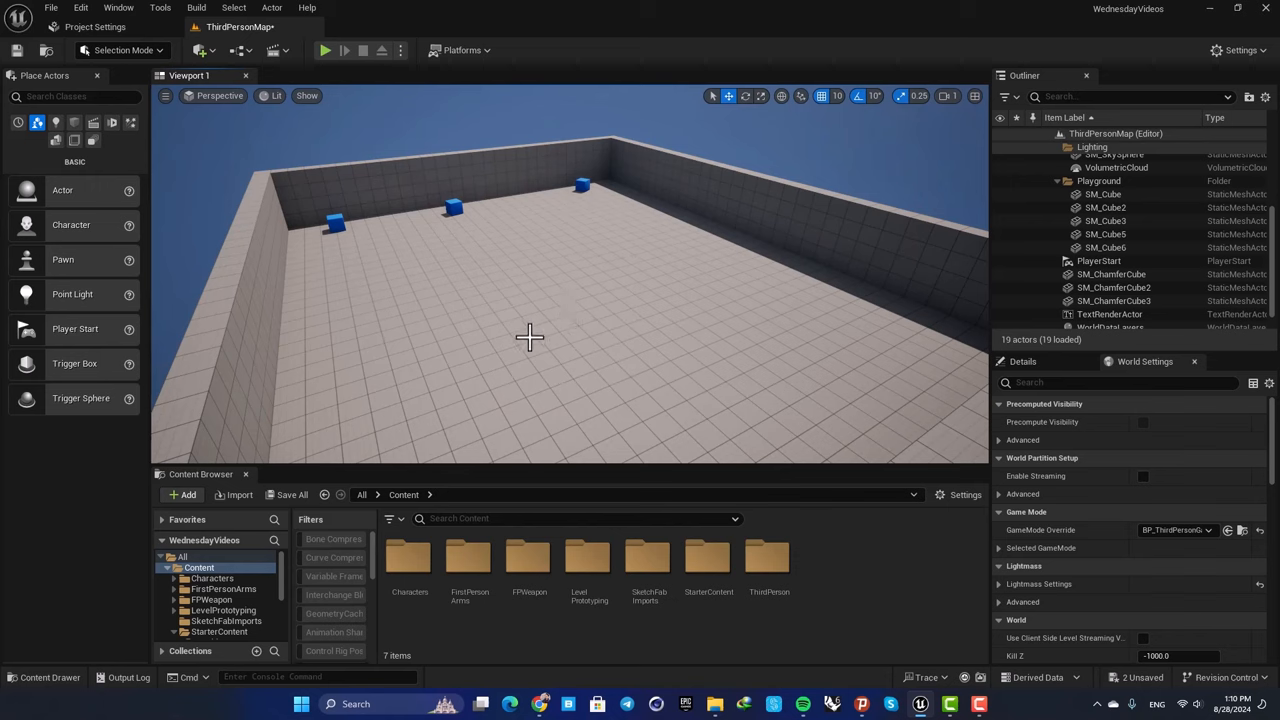
mouse_move(180, 516)
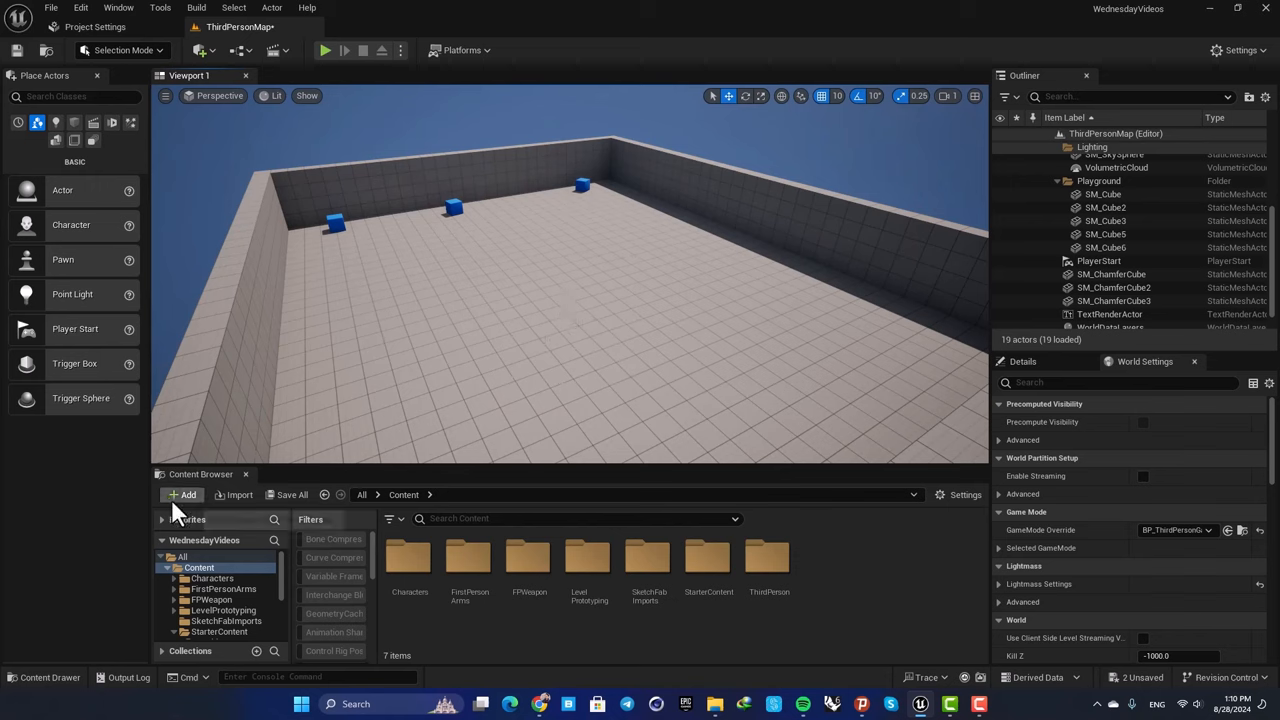
- Bring up the Content Browser's add-content menu listing Blueprint Class, Level, Material and more
click(180, 494)
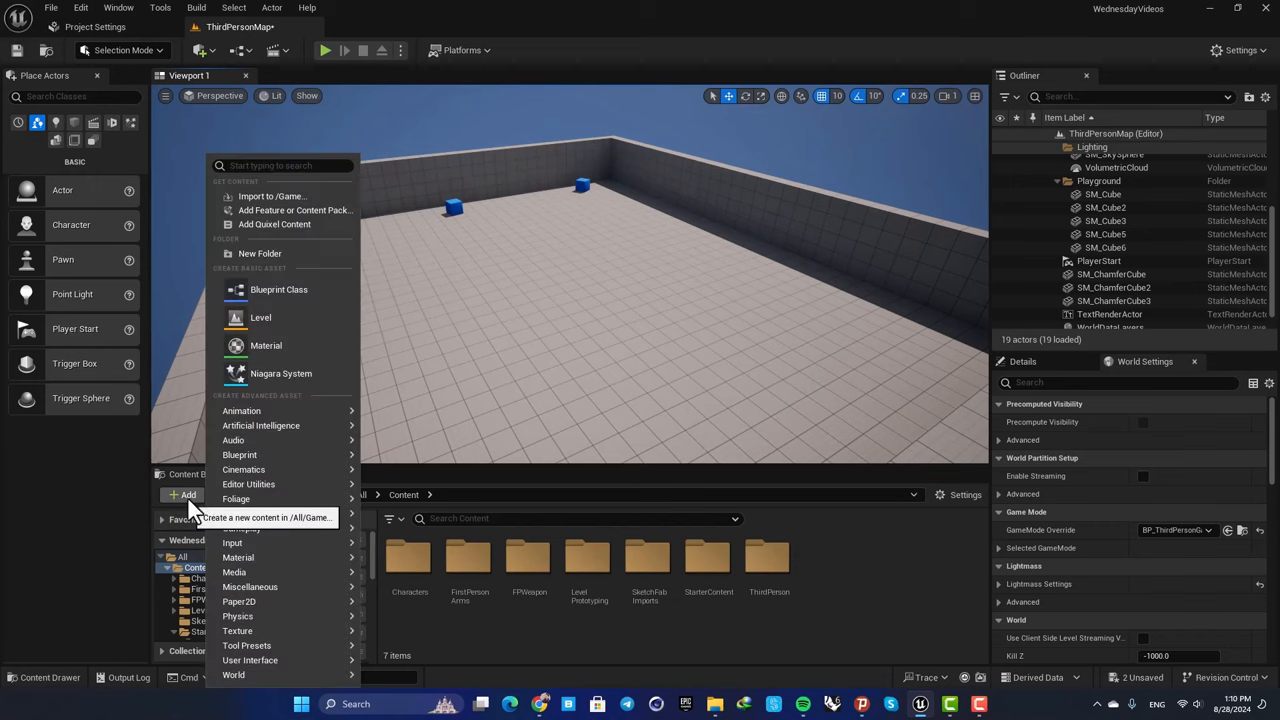
mouse_move(290, 210)
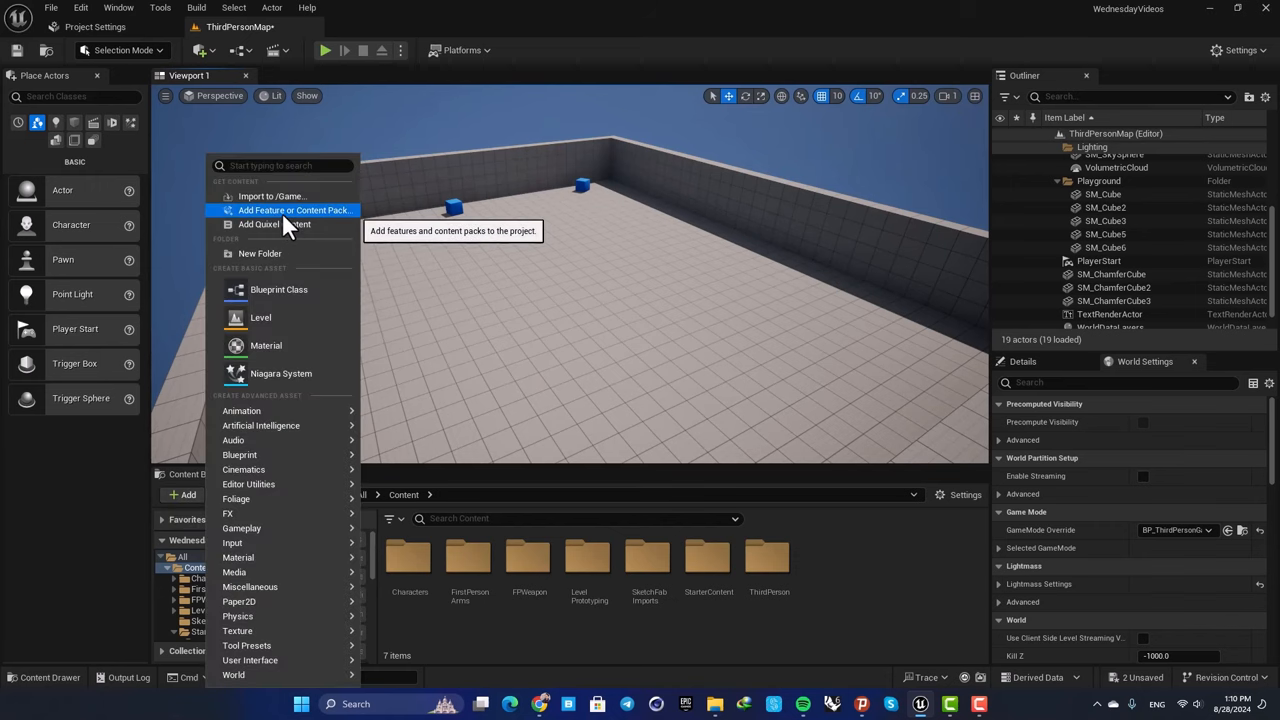
- Add the First Person feature pack under Blueprint to the project
click(294, 210)
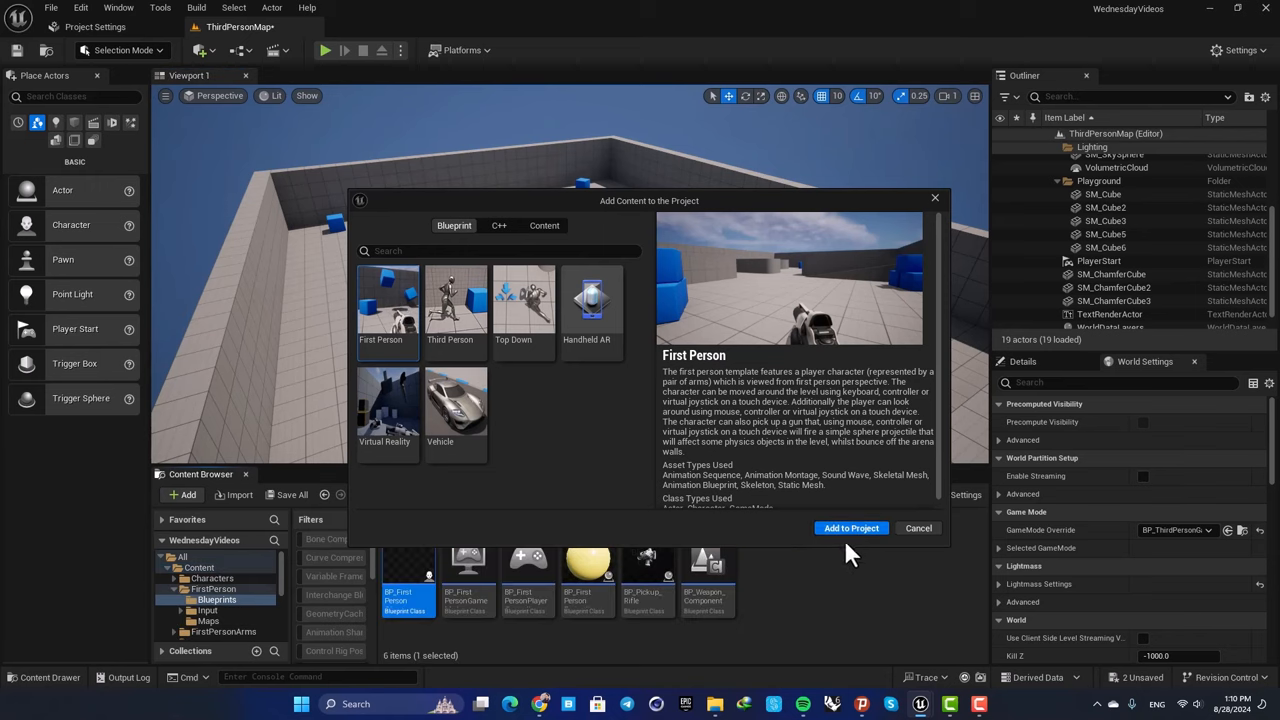
click(918, 528)
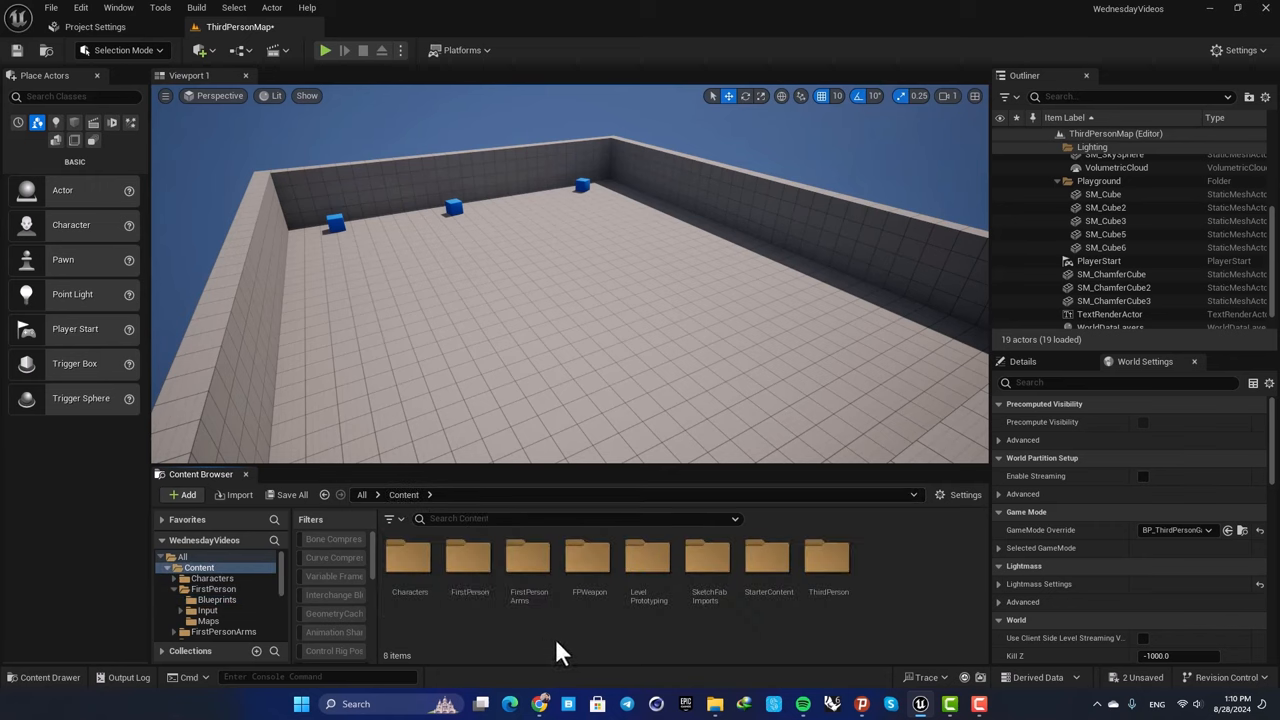
mouse_move(464, 556)
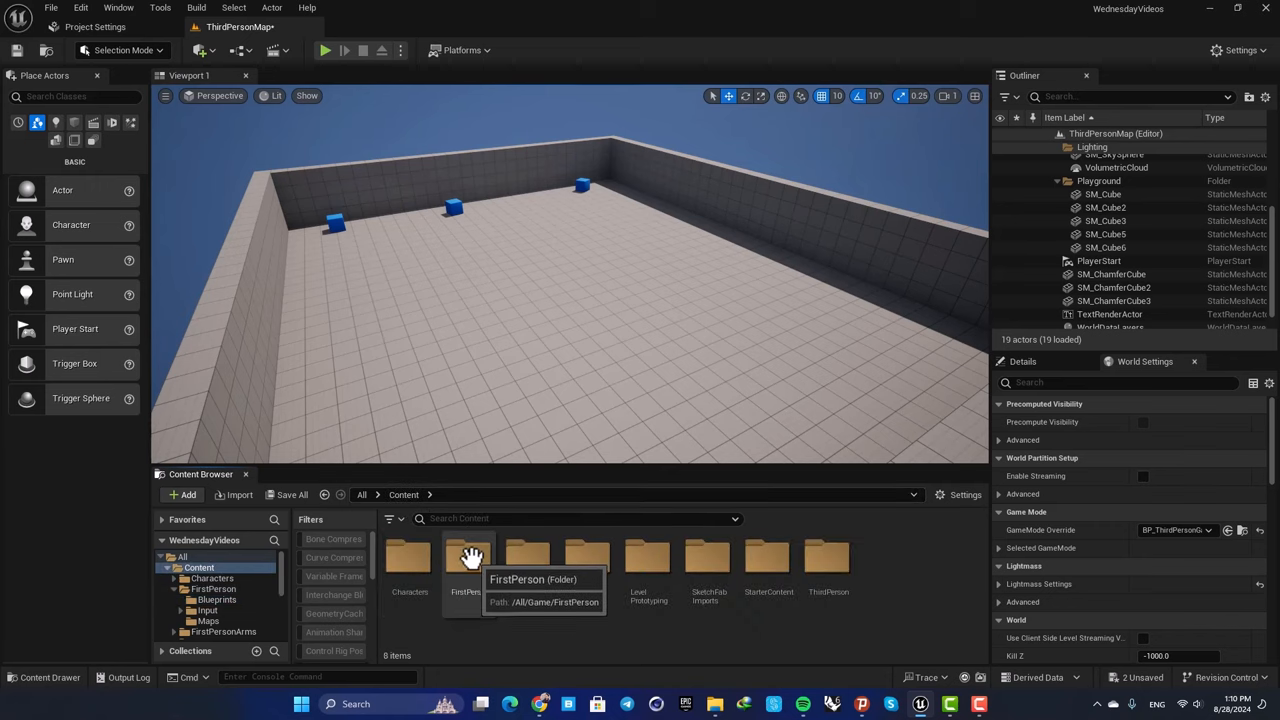
- Browse into the FirstPerson content's Blueprints folder
double_click(468, 560)
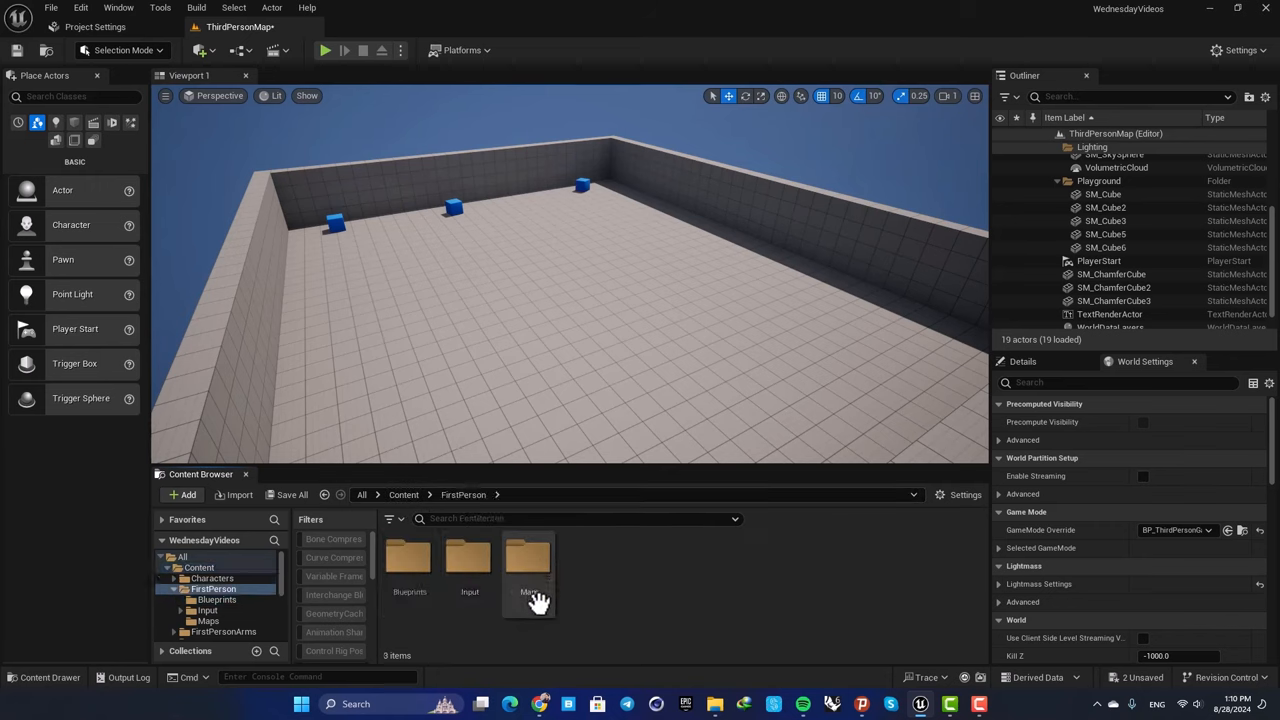
mouse_move(592, 588)
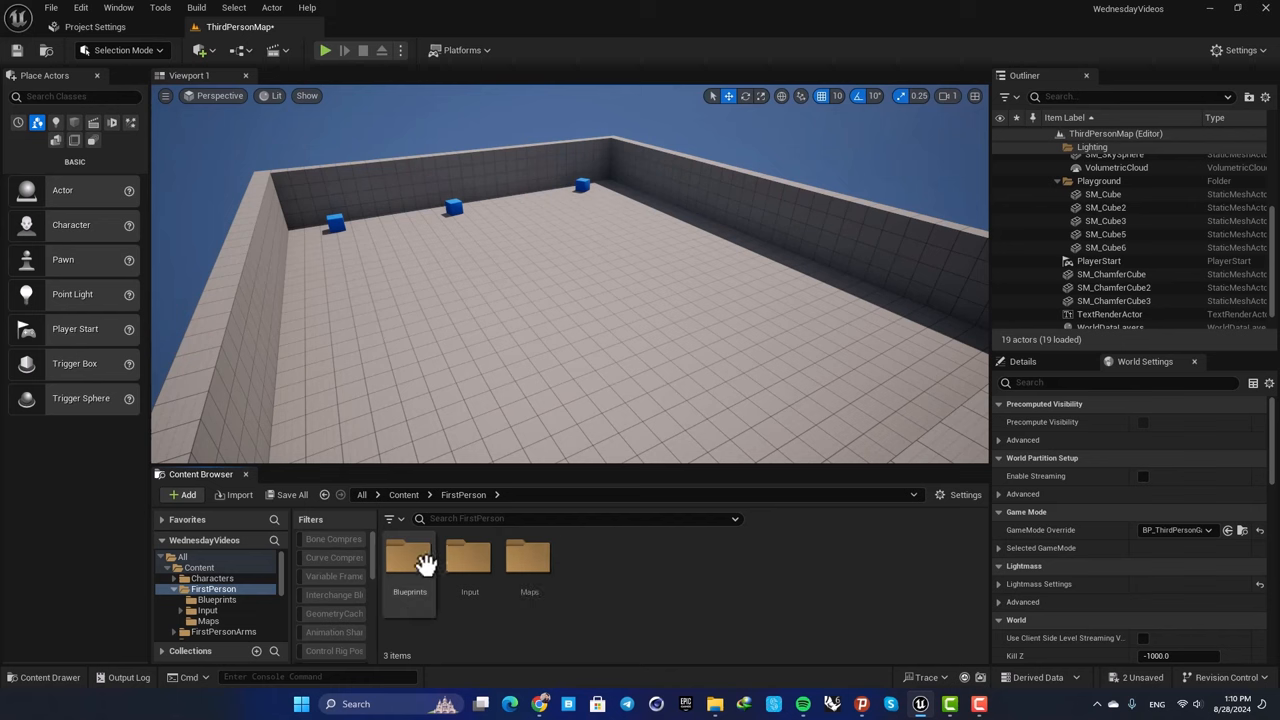
double_click(408, 564)
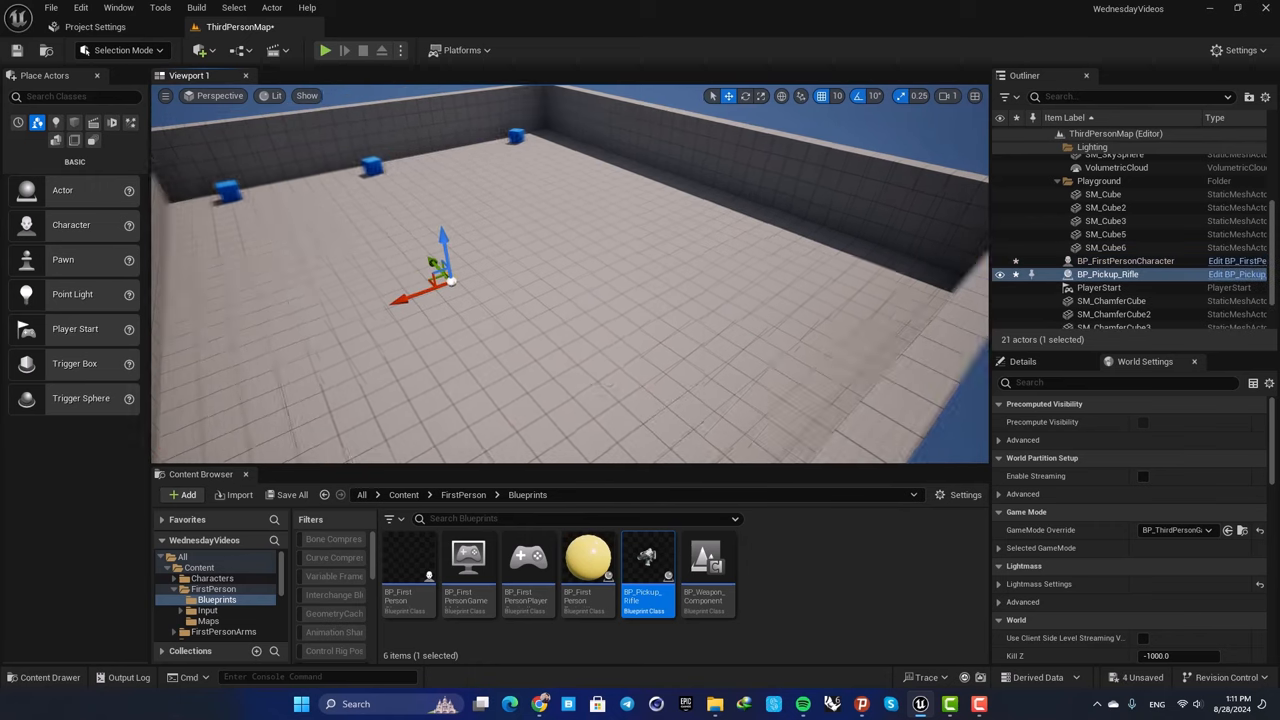
- Set the placed BP_FirstPersonCharacter's Auto Possess Player to Player 0
click(1112, 260)
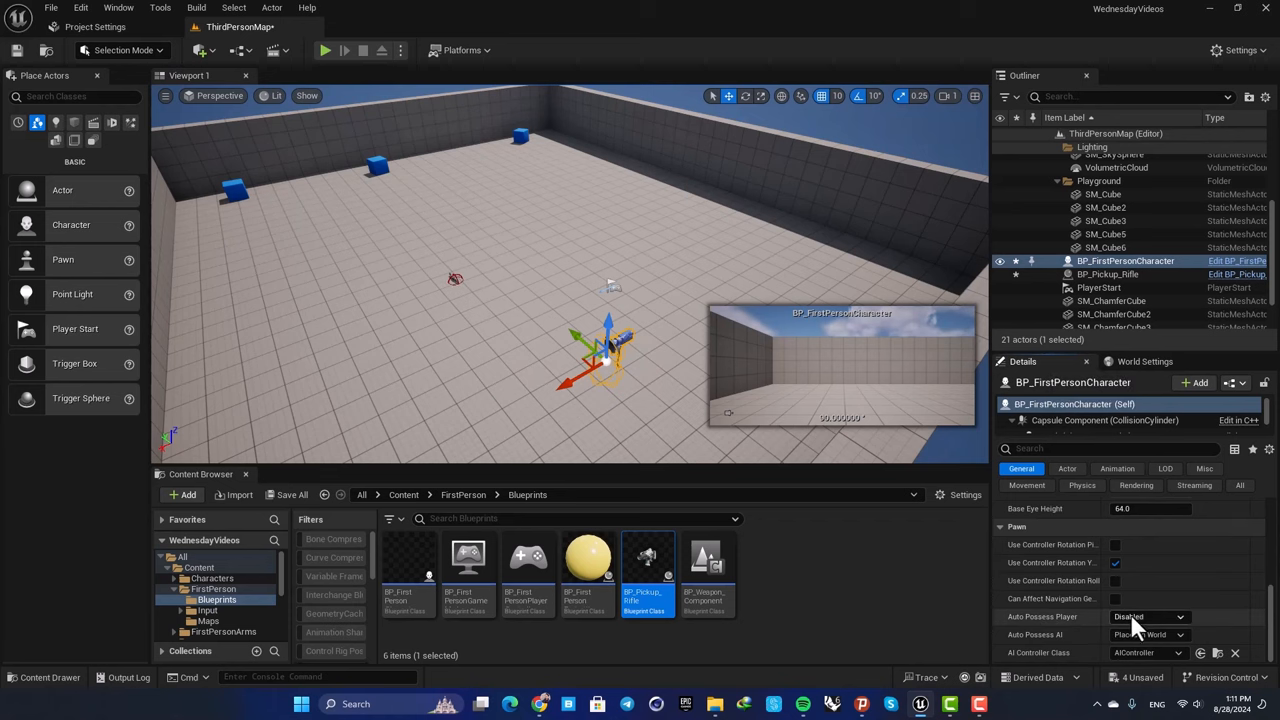
click(1164, 616)
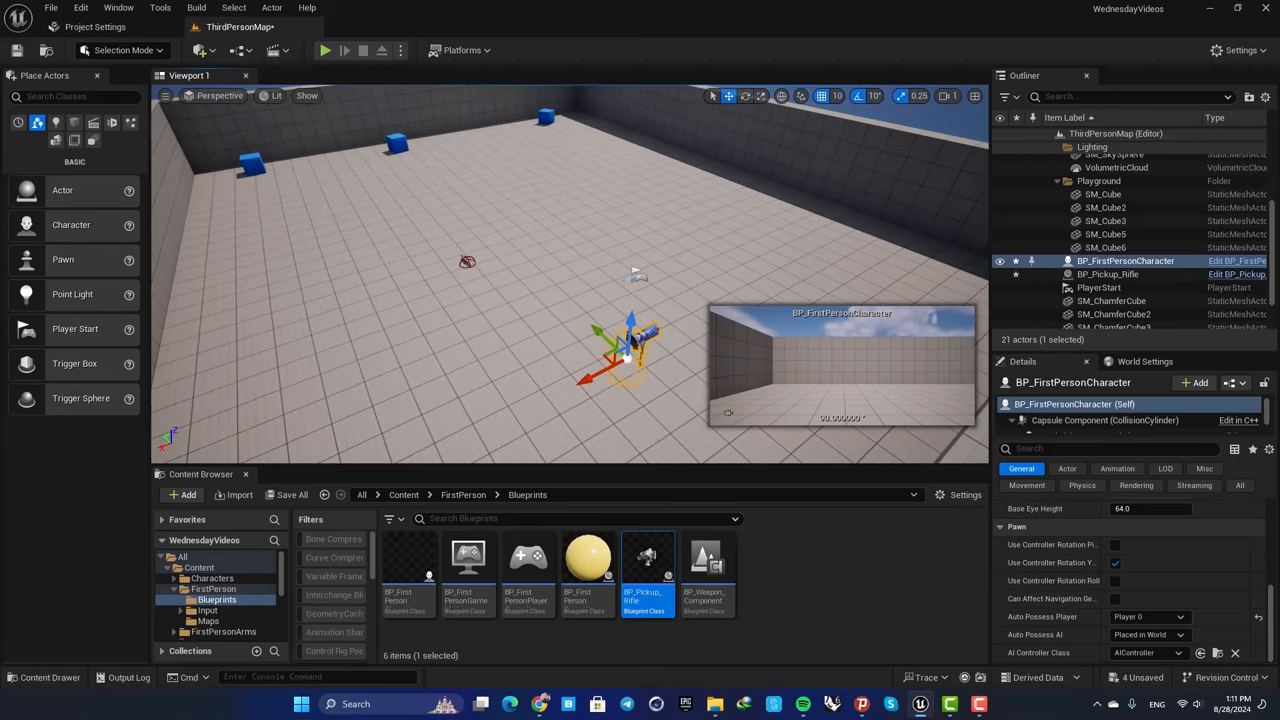
- Set the World Settings GameMode Override to BP_FirstPersonGameMode
click(1144, 362)
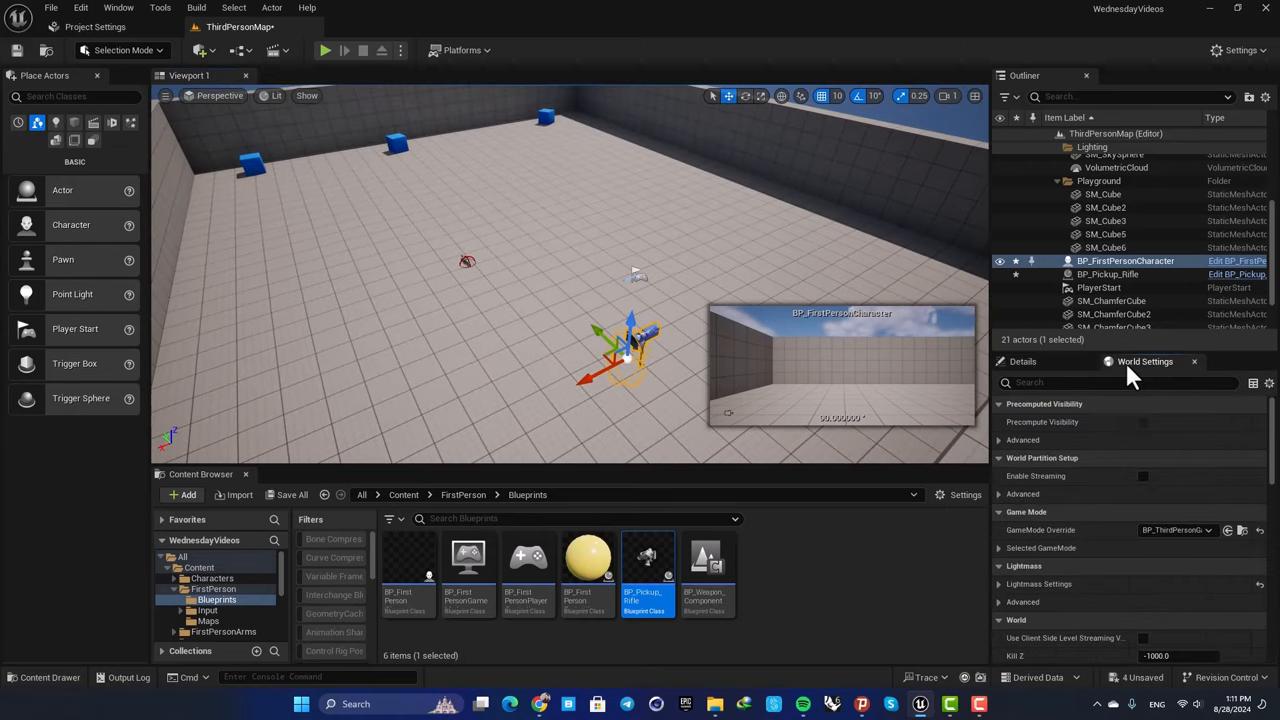
click(1176, 528)
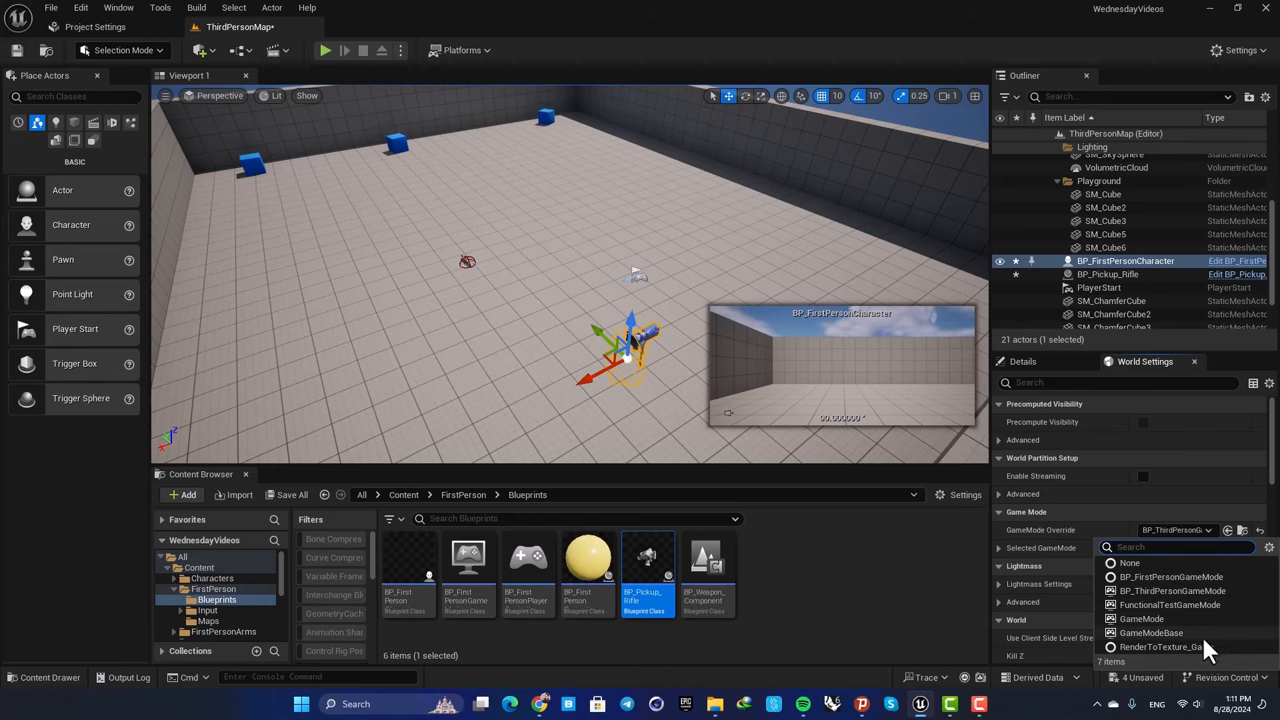
mouse_move(1164, 576)
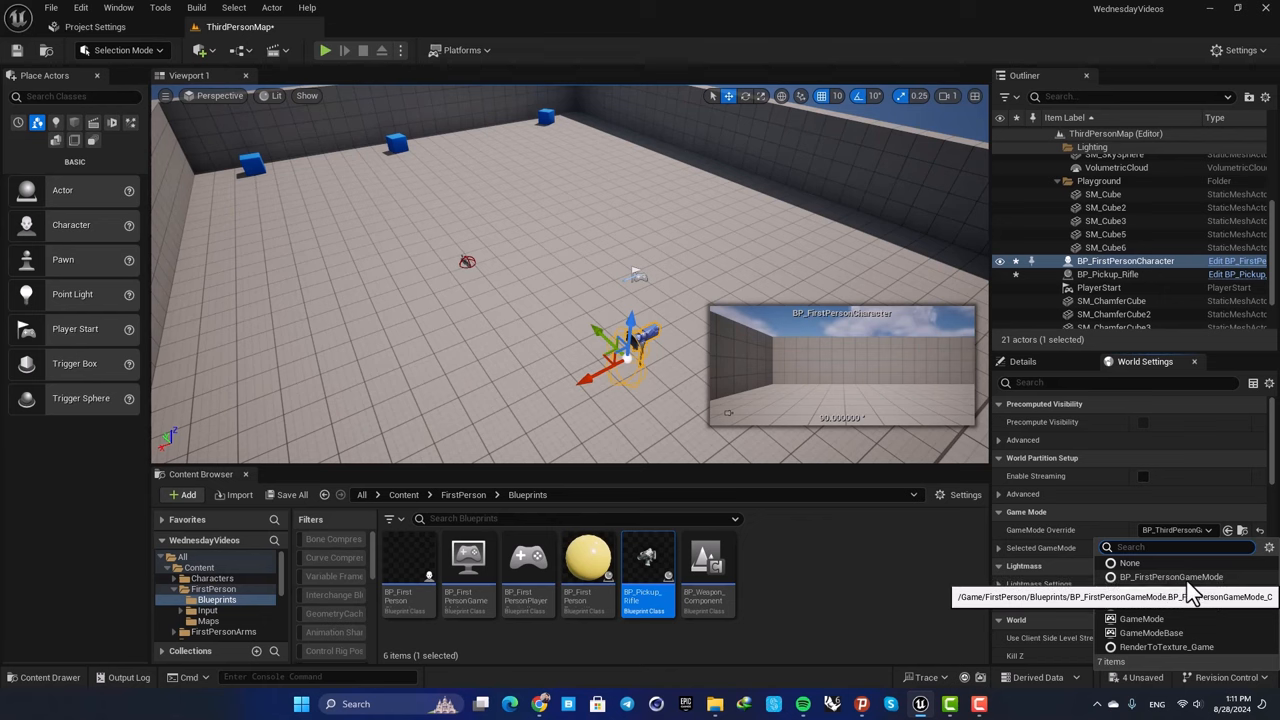
click(1158, 576)
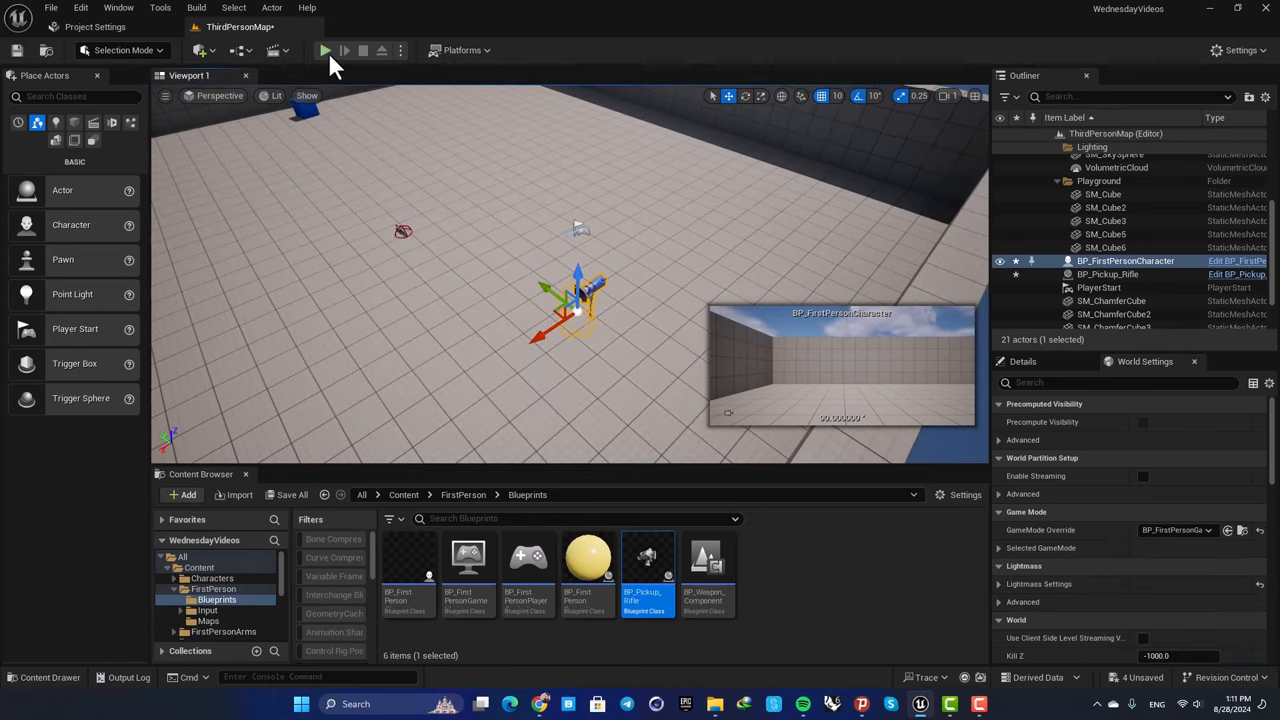
- Launch a play-in-editor session to try the first-person character and rifle
click(324, 50)
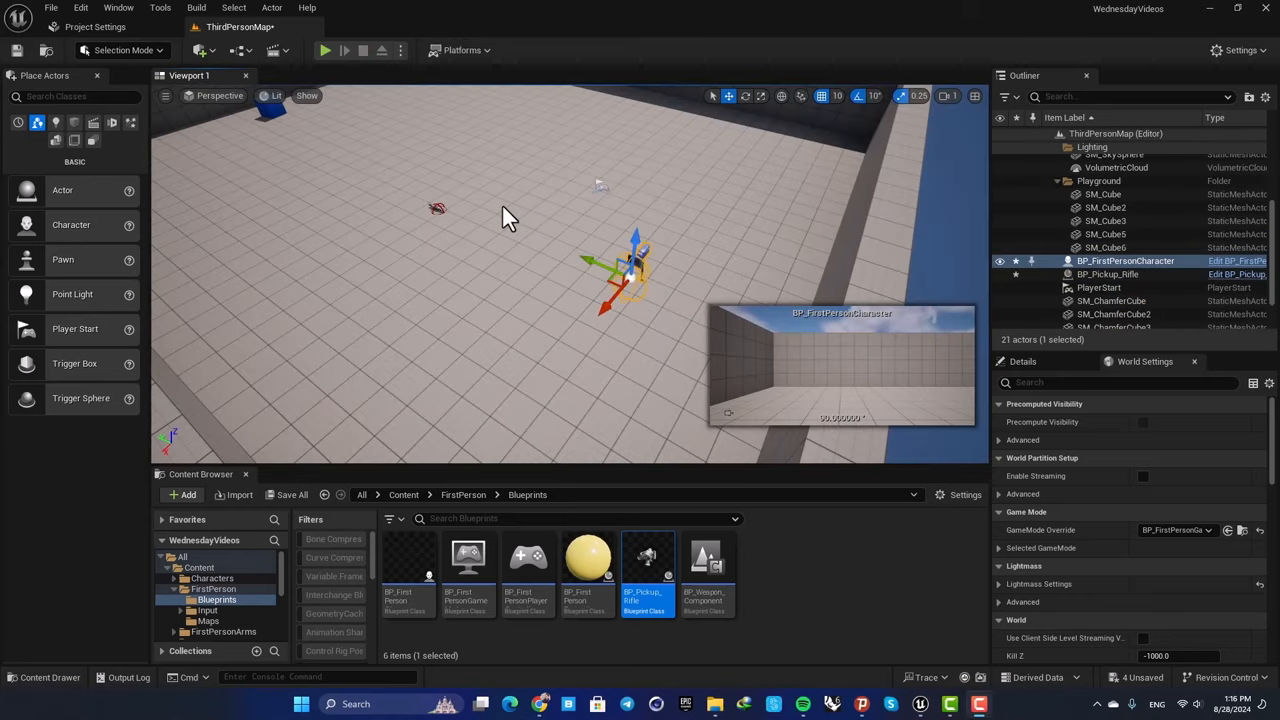
mouse_move(506, 206)
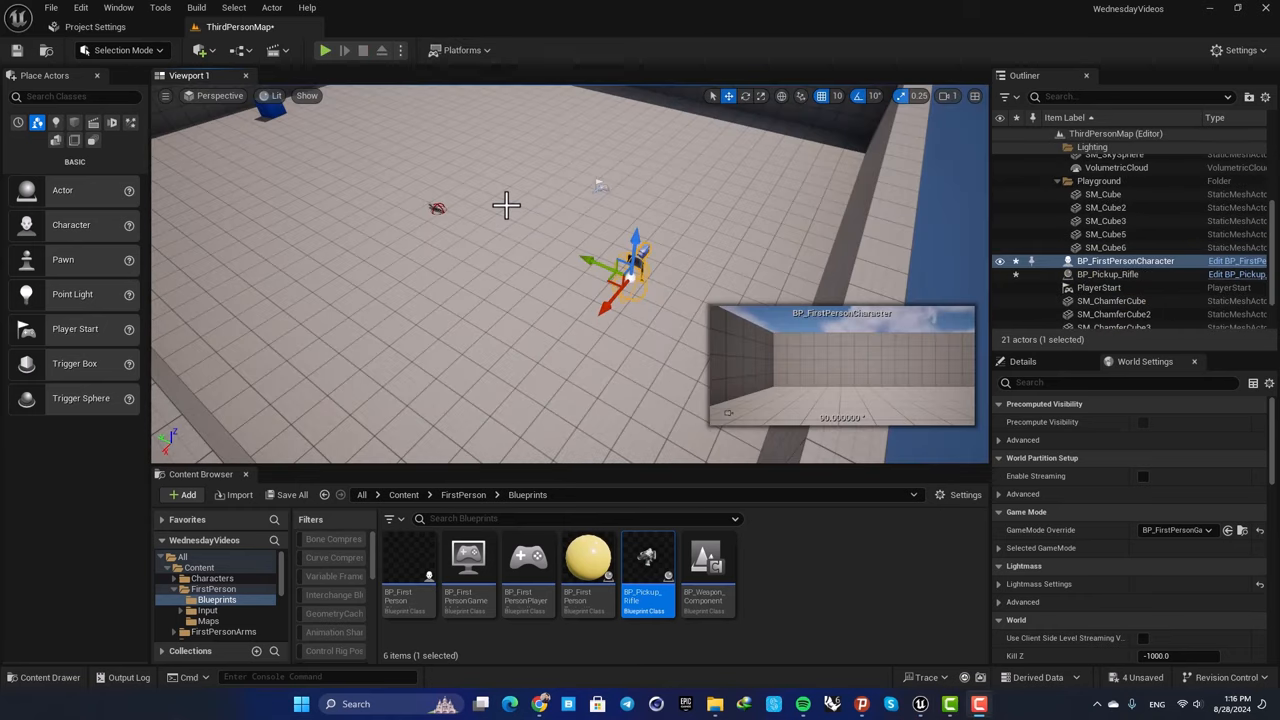